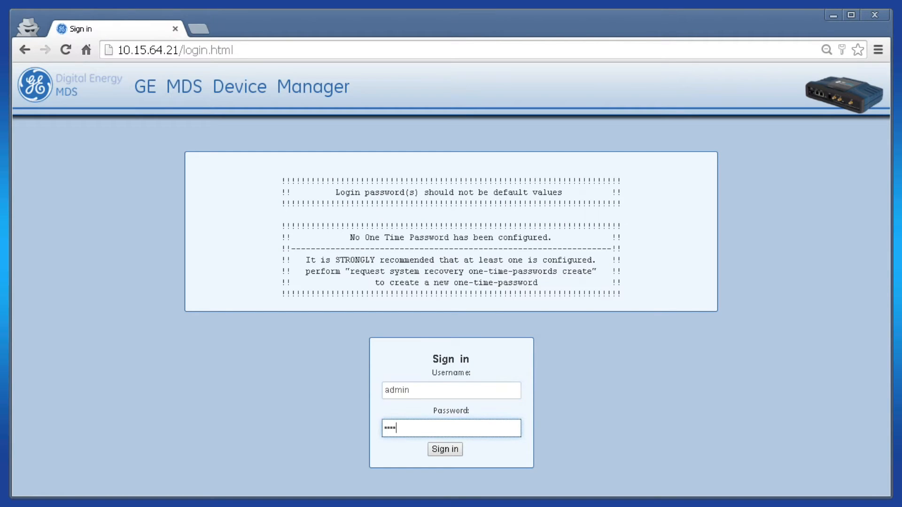
Sign in as admin and navigate to the Bridge interface under Interfaces.
click(445, 450)
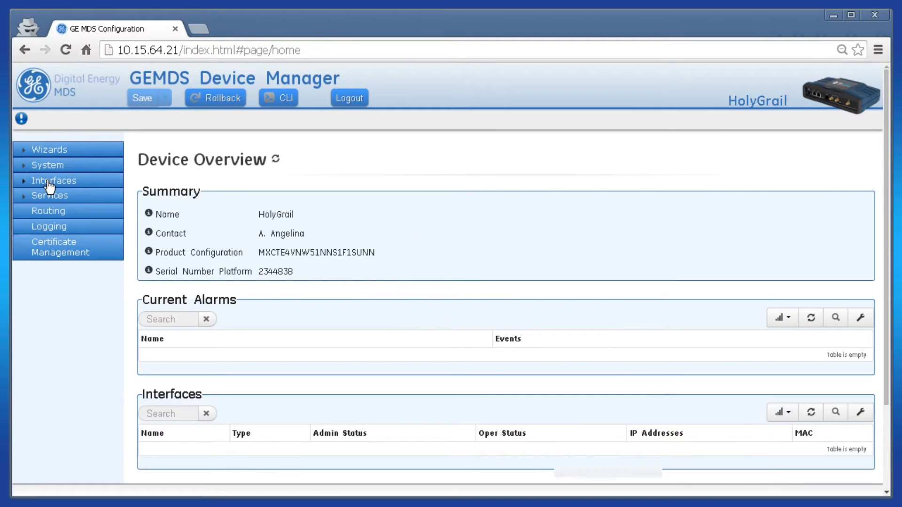
click(54, 180)
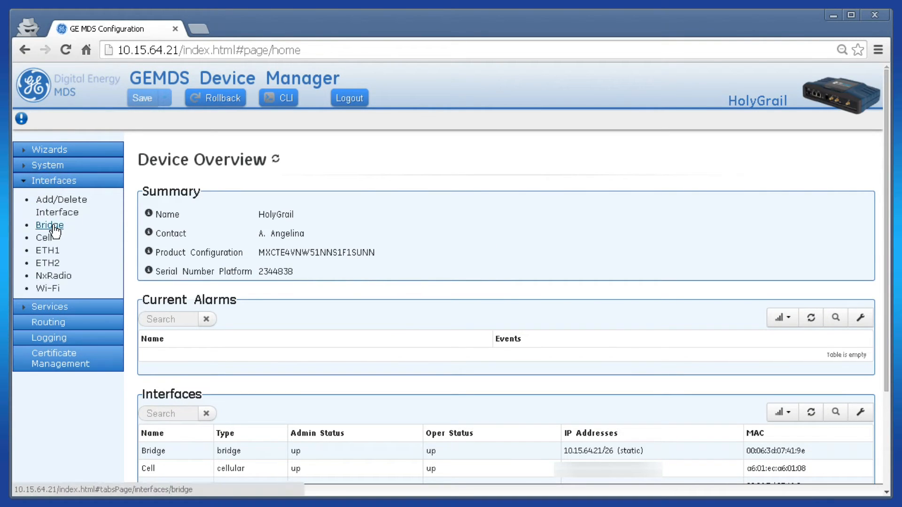
click(49, 225)
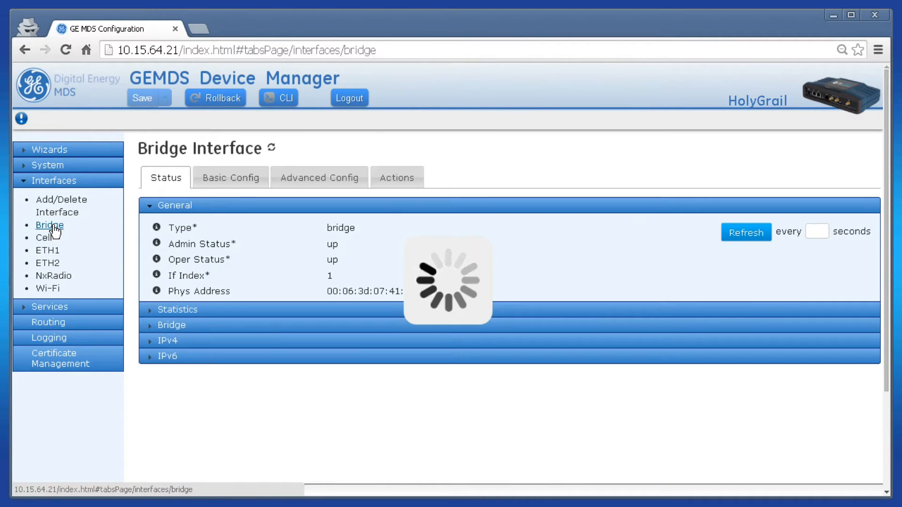
In Basic Config, delete ETH2 from the bridge member ports and save, leaving ETH1 and NxRadio.
click(231, 177)
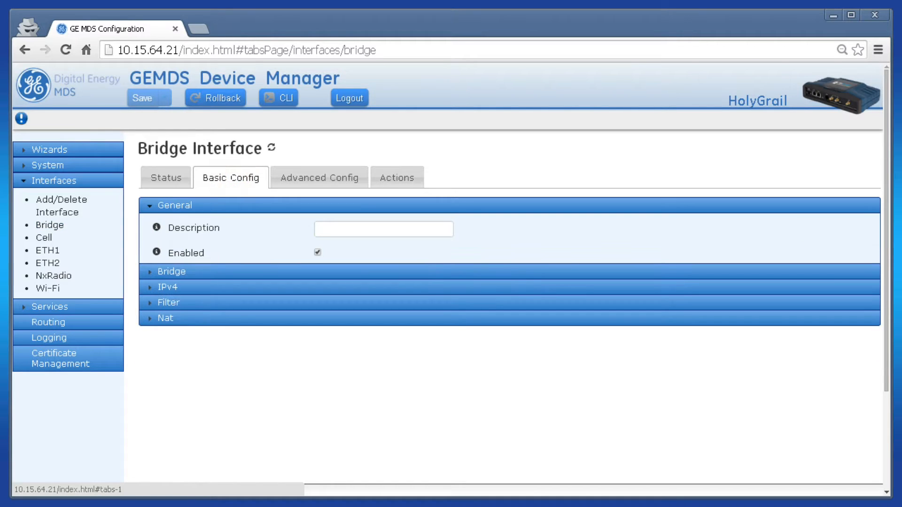
click(171, 271)
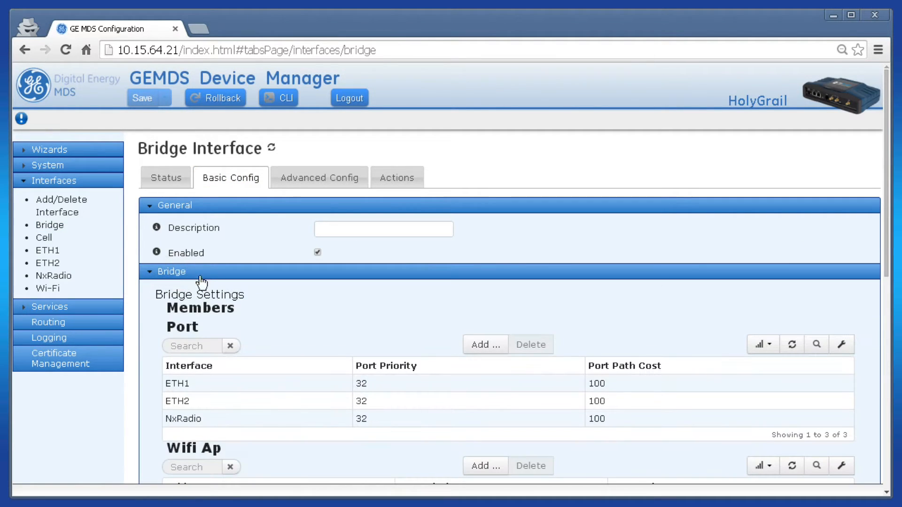
scroll(down, 3)
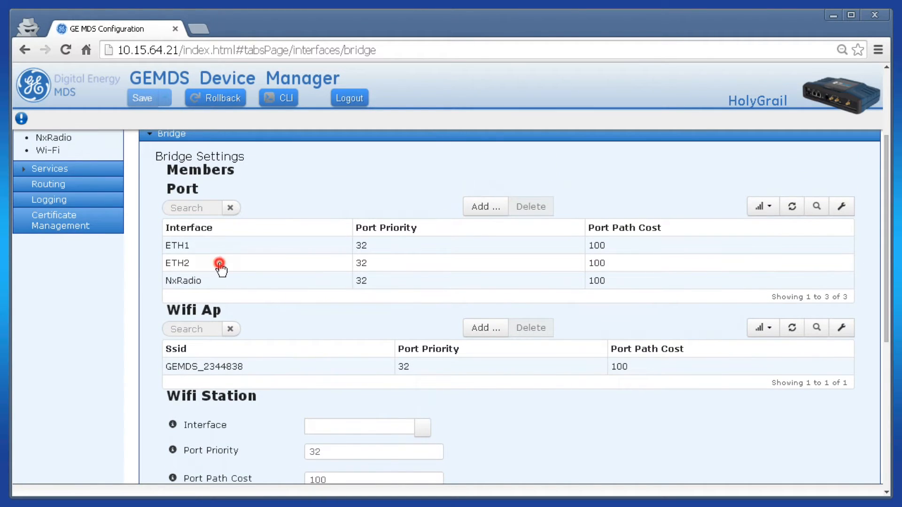
click(219, 263)
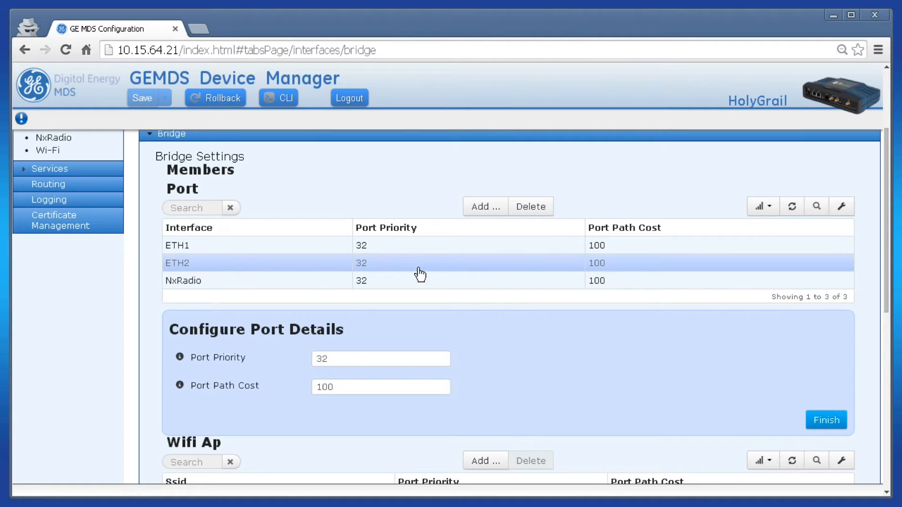
click(529, 207)
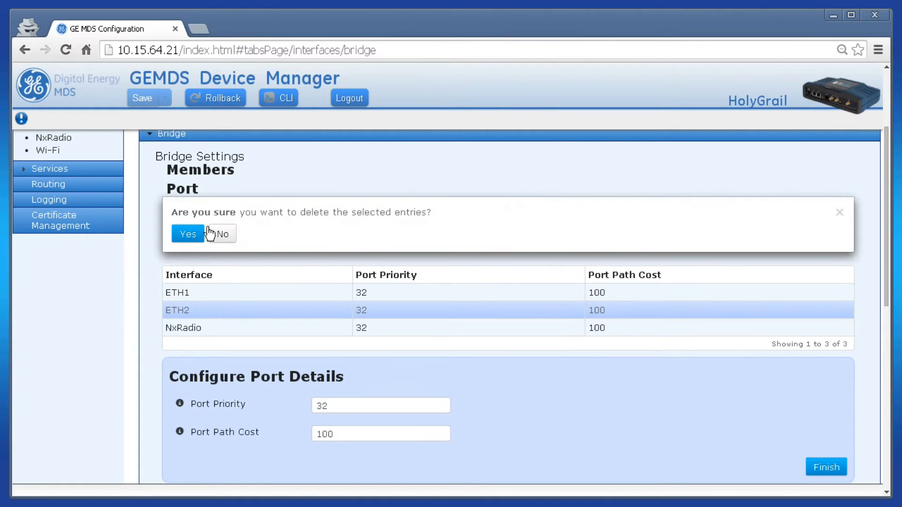
click(188, 234)
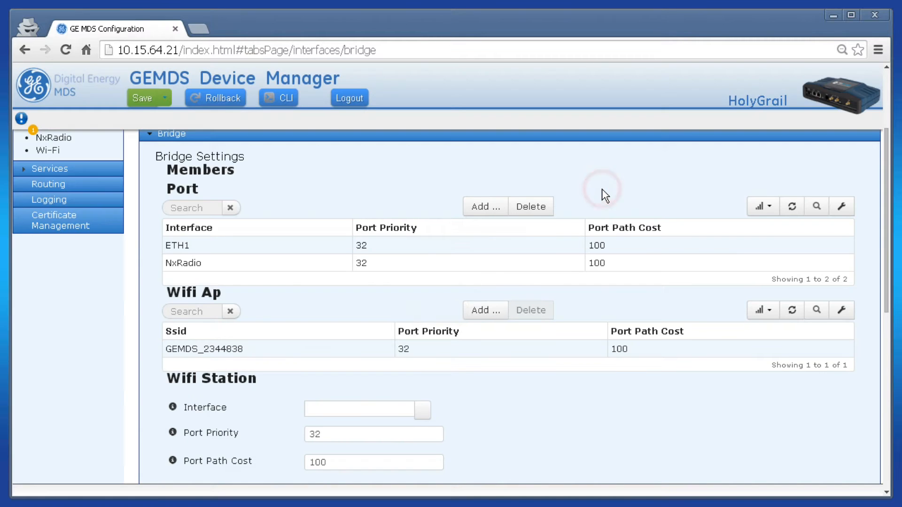
click(143, 98)
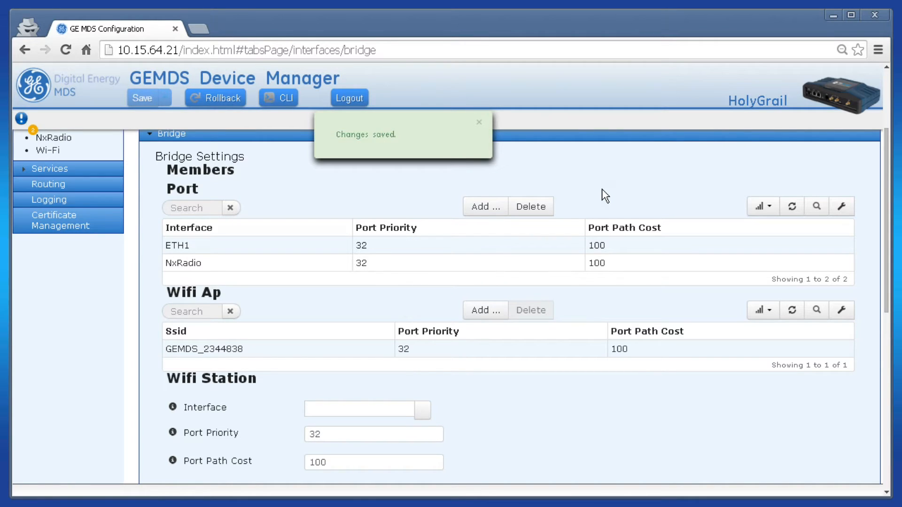
Add ETH2 back as a bridge member port via the Interface picker and save the configuration.
click(478, 121)
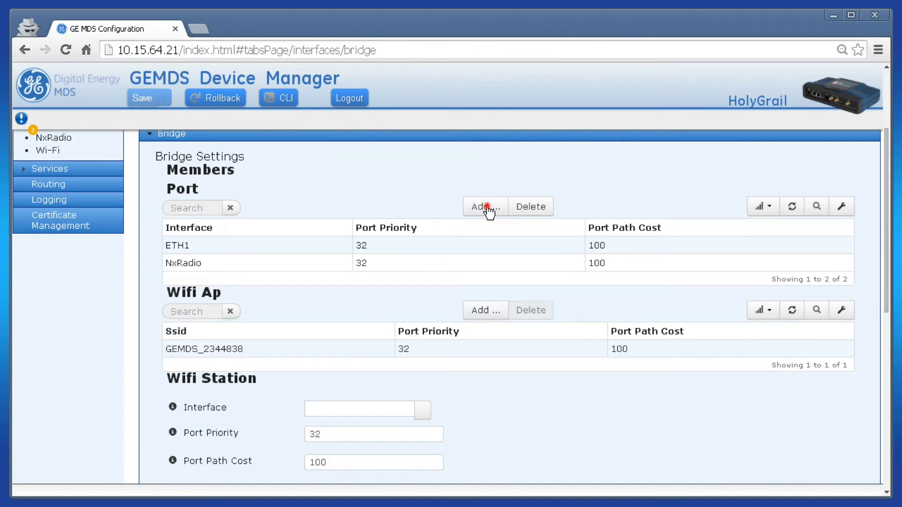
click(484, 206)
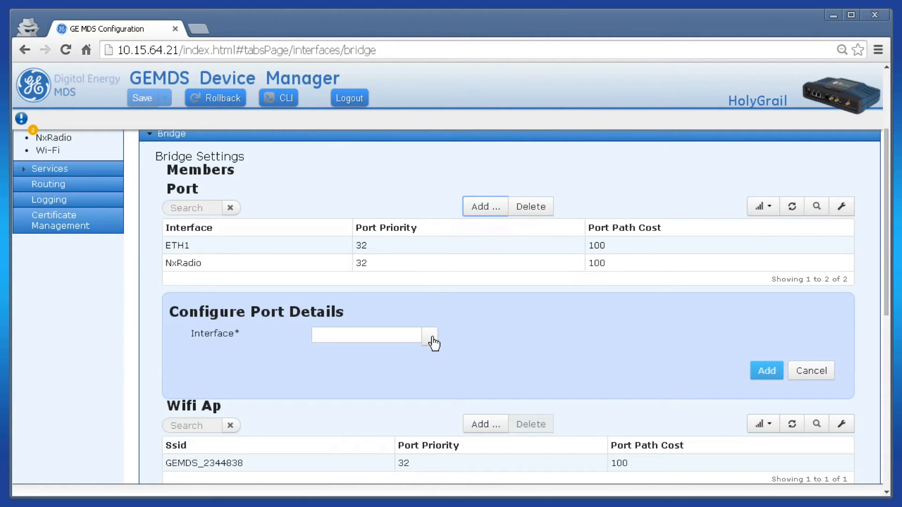
click(429, 335)
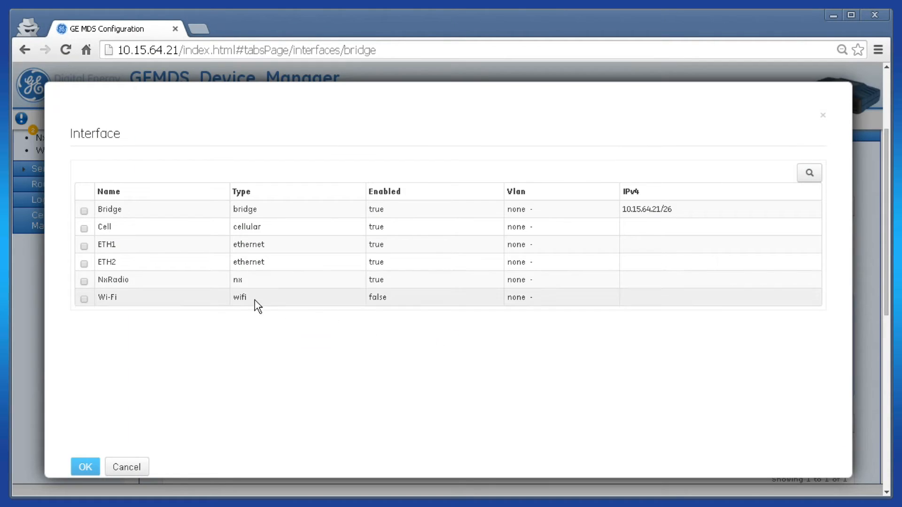
click(84, 264)
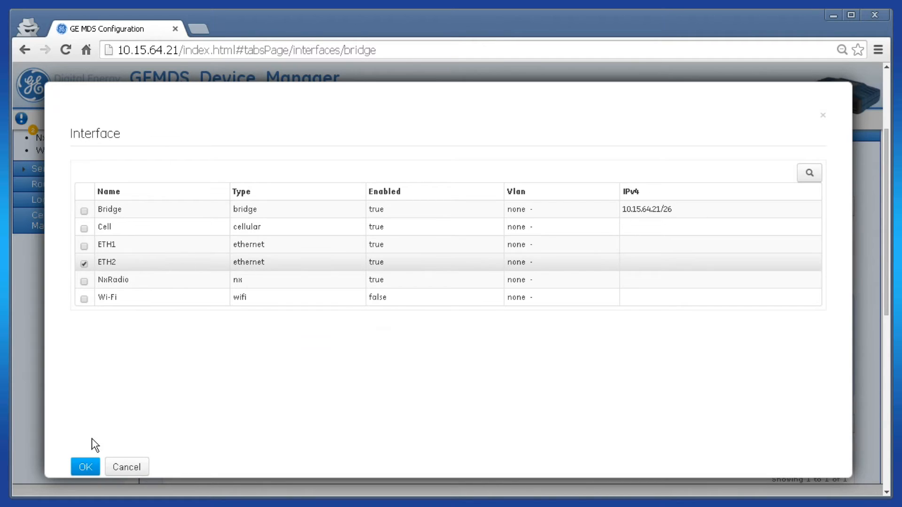
click(85, 467)
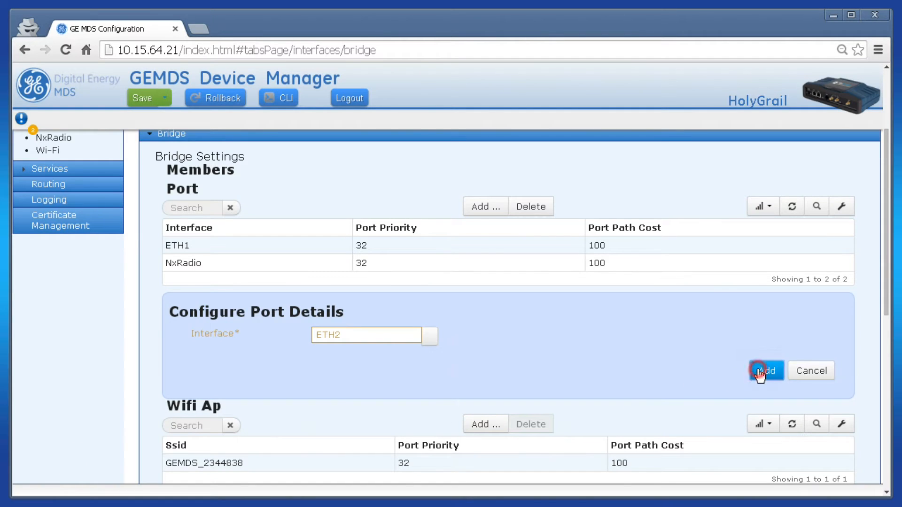
click(765, 370)
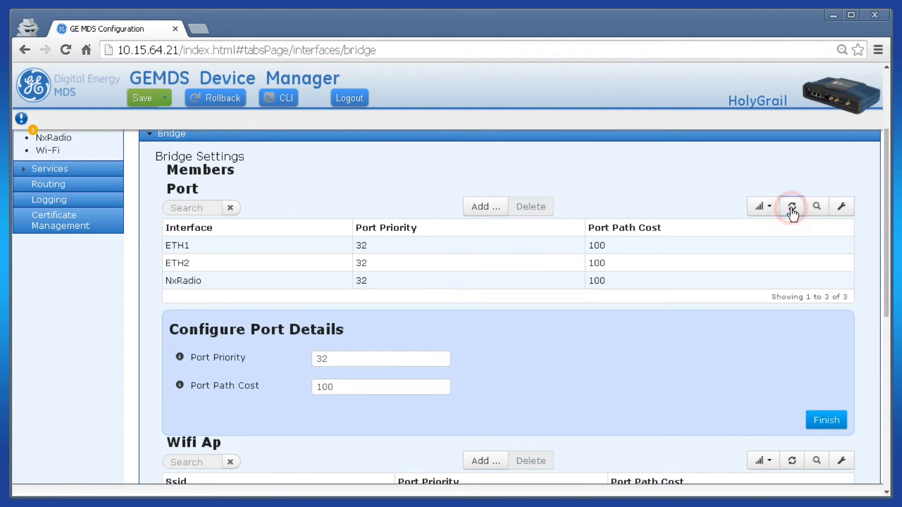
mouse_move(143, 103)
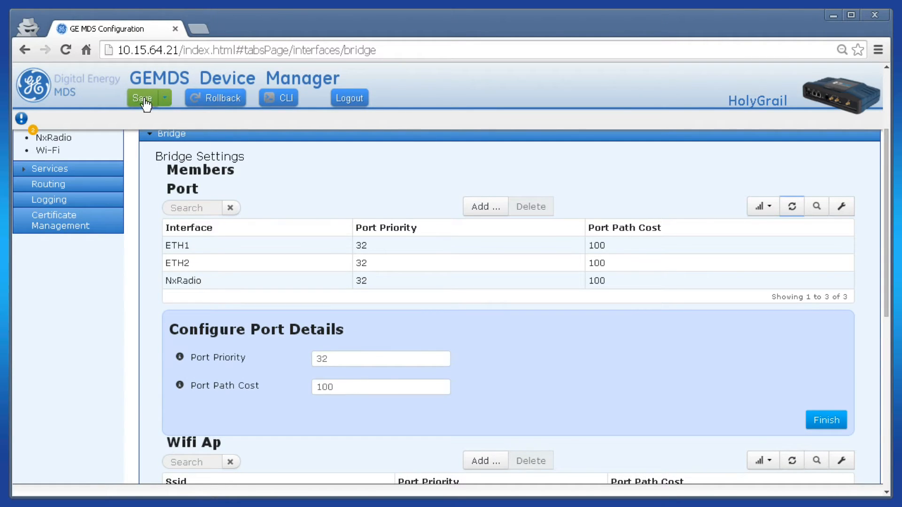
click(141, 98)
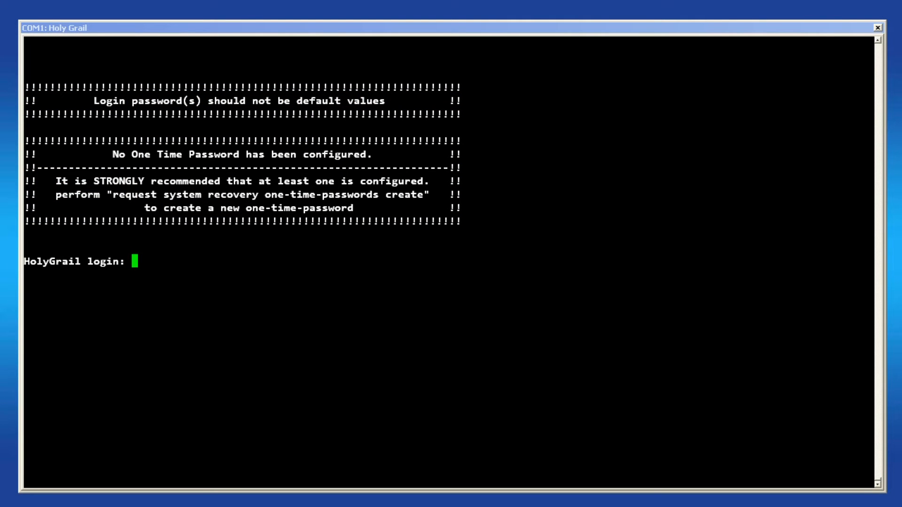
Log into the HolyGrail console as admin, enter configure mode and show the Bridge interface members.
text(admin)
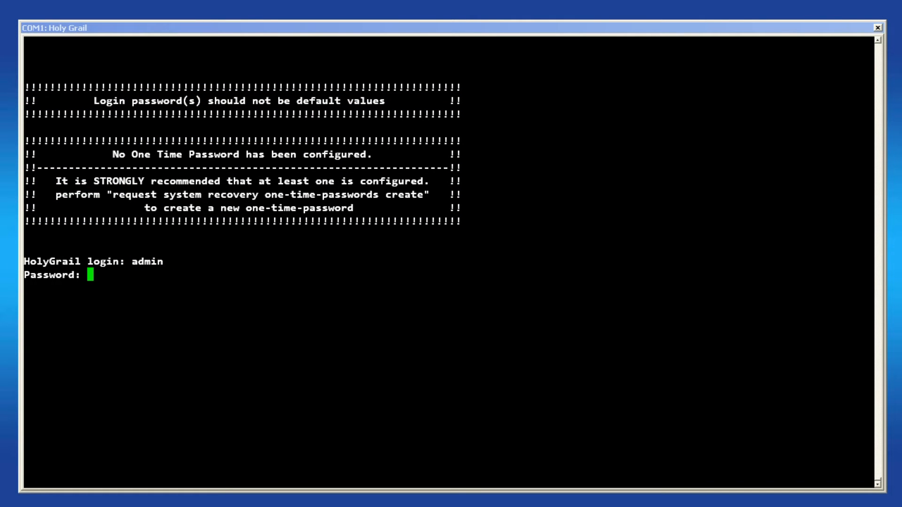
text(configure)
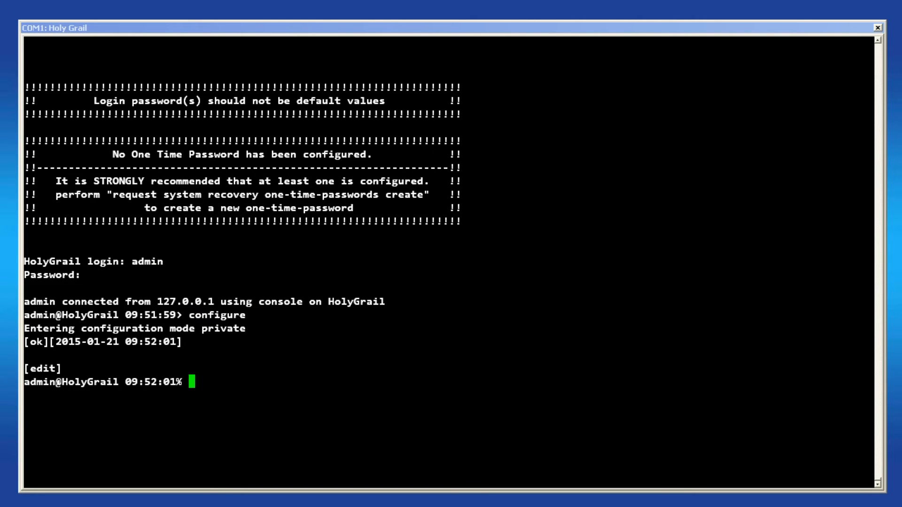
text(show interfaces)
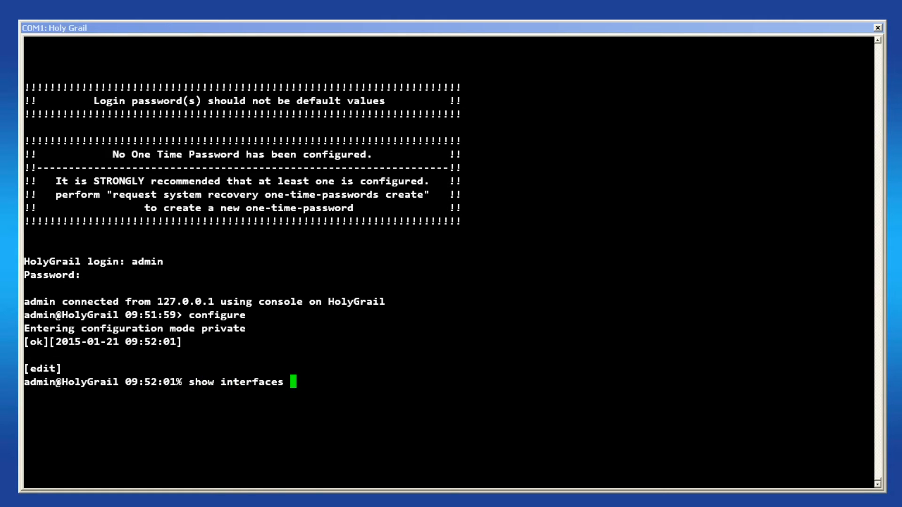
text(interface Bridge)
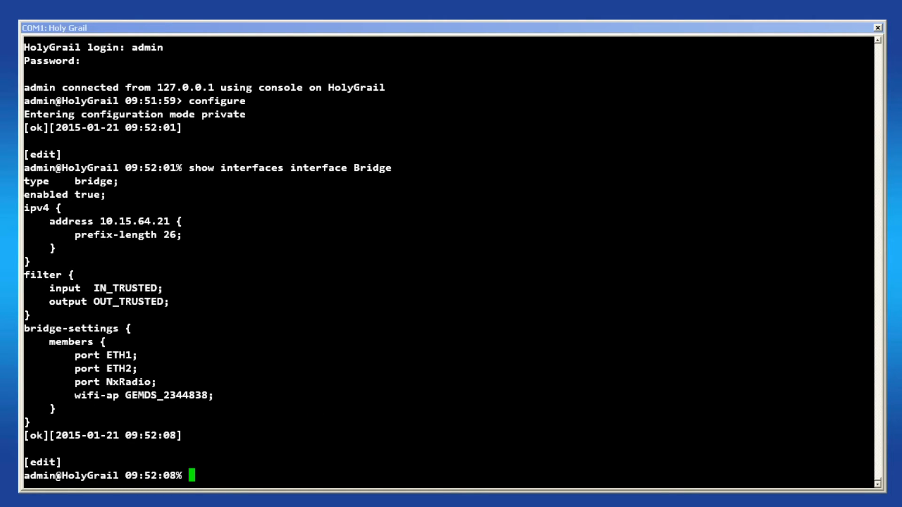
Delete ETH2 from the Bridge bridge-settings members port list and re-show the Bridge to verify.
text(delete interfaces interface)
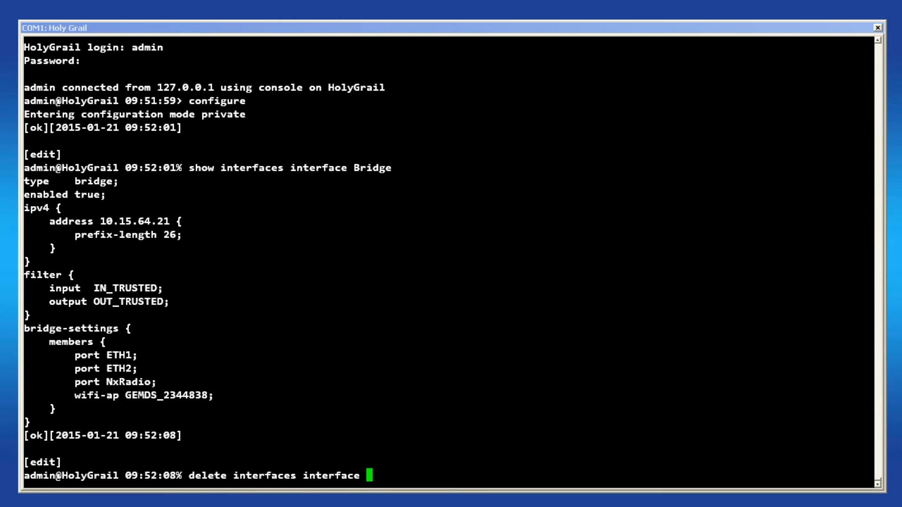
text(Bridge bridge-settings members)
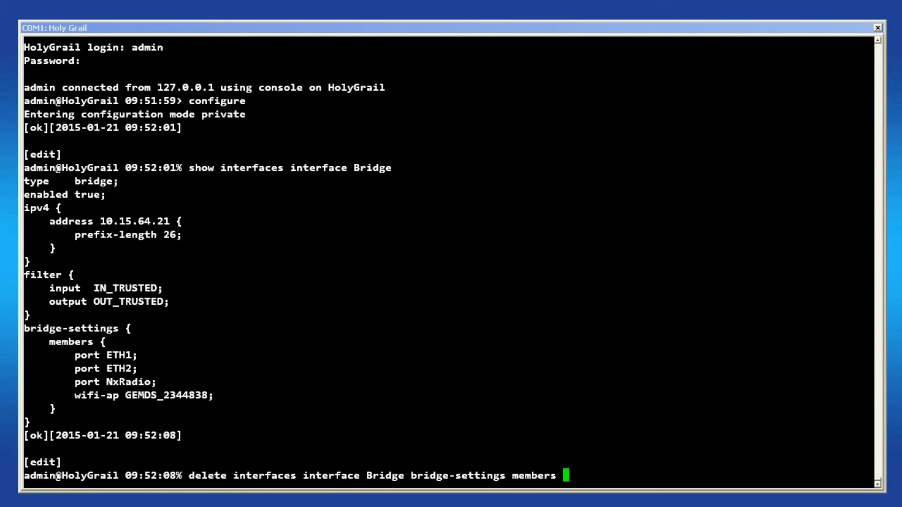
text(port ETH2)
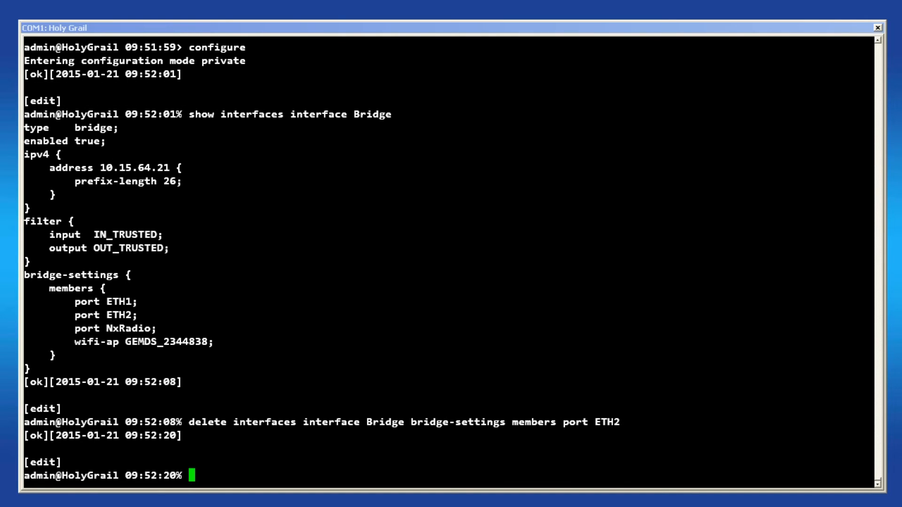
text(show interfaces interface Bridge)
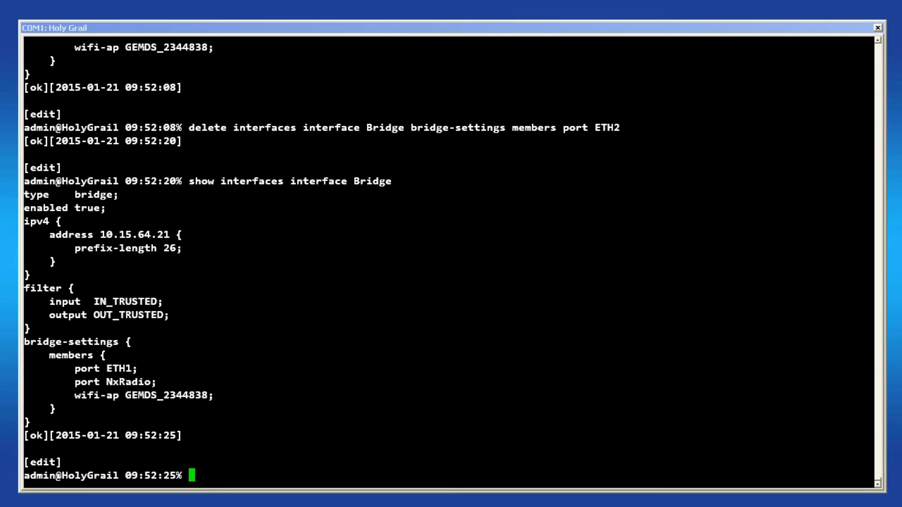
Set ETH2 back as a Bridge bridge-settings members port, returning ok, and begin a show to verify.
text(set)
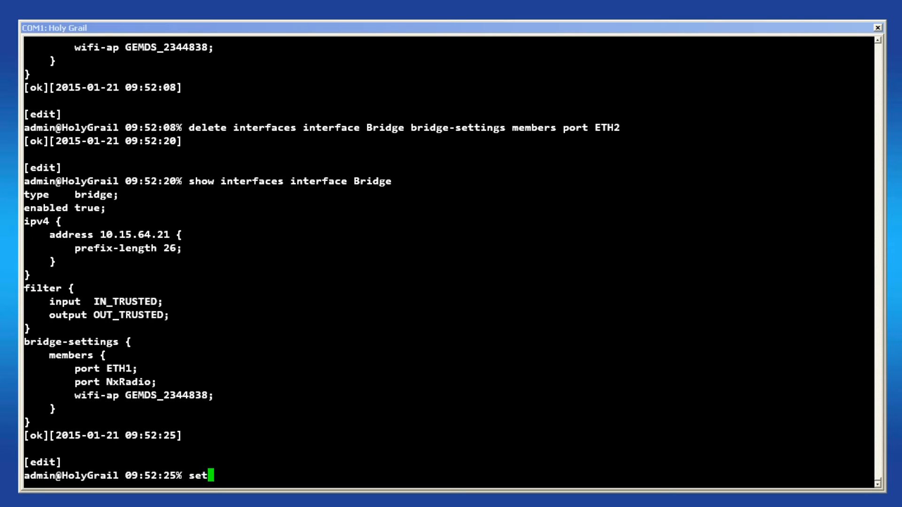
text(interfaces interface Bridge)
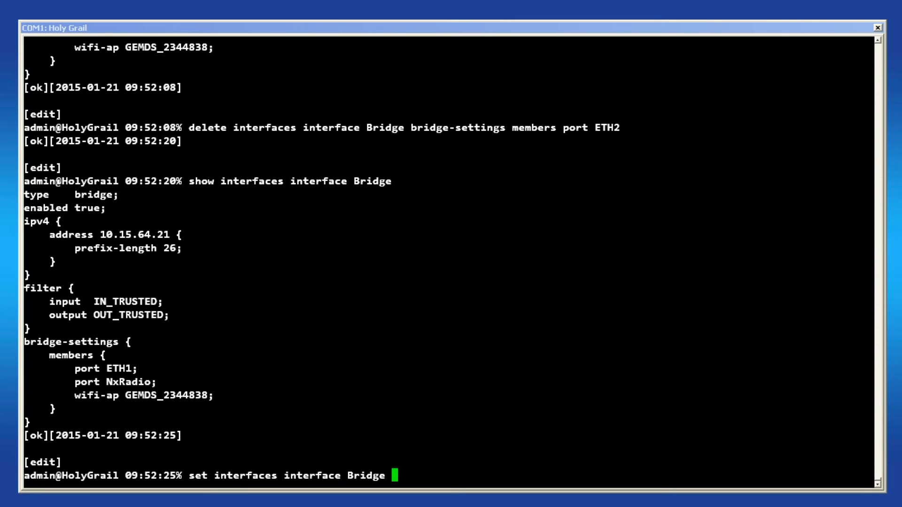
text(bridge-settings members)
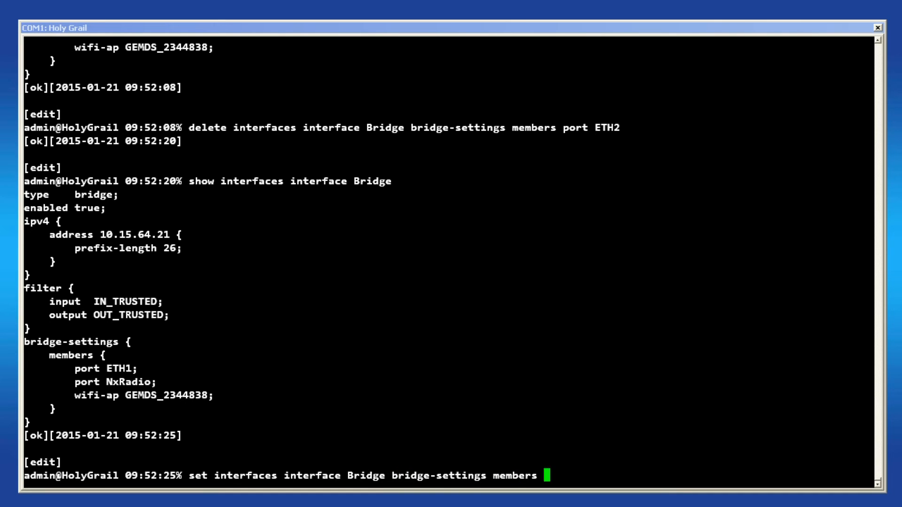
text(port ETH2)
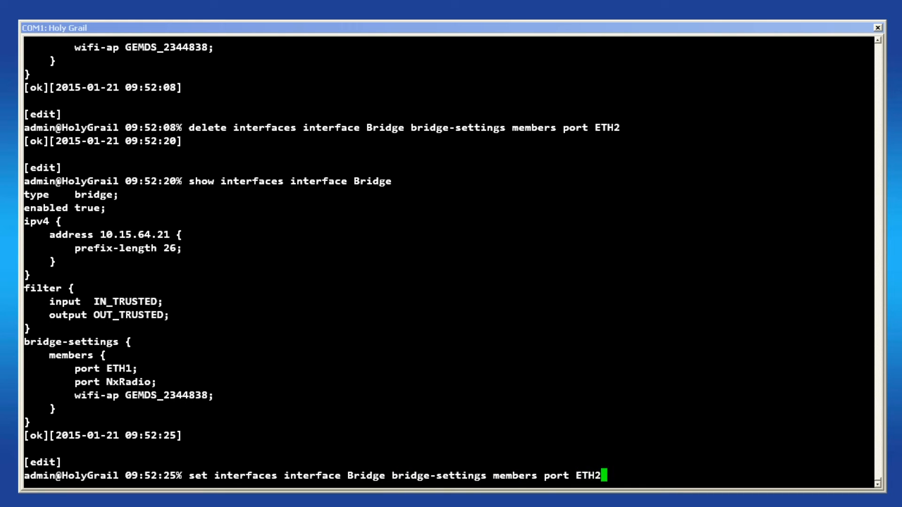
text(sho)
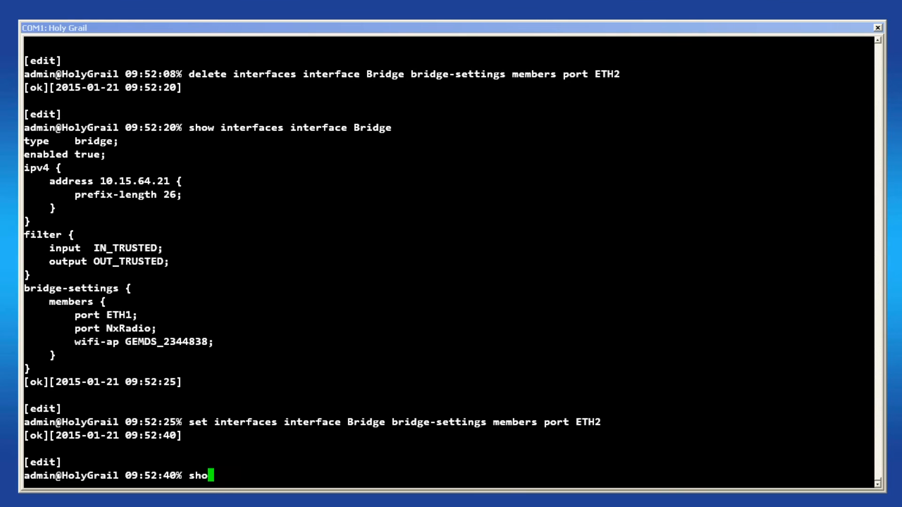